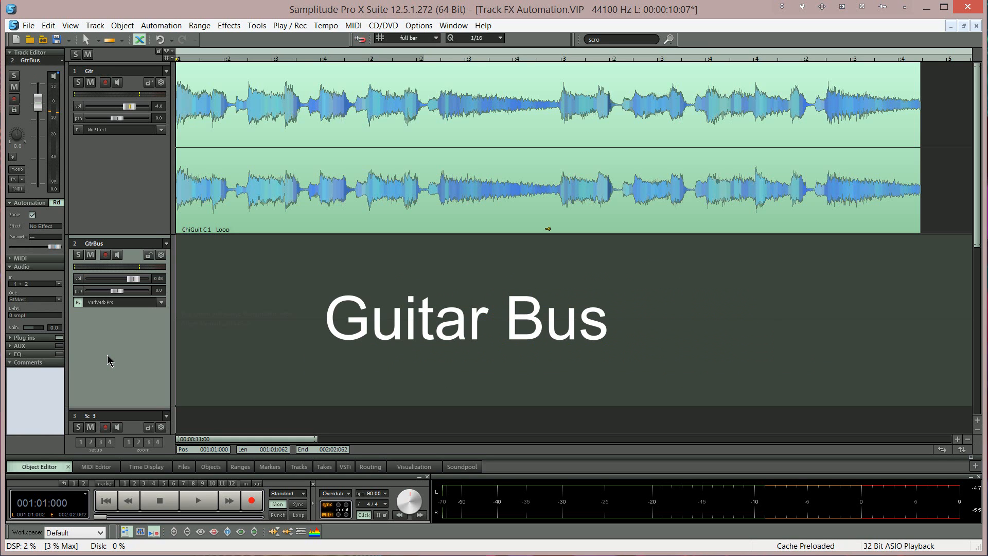
pyautogui.moveTo(119, 377)
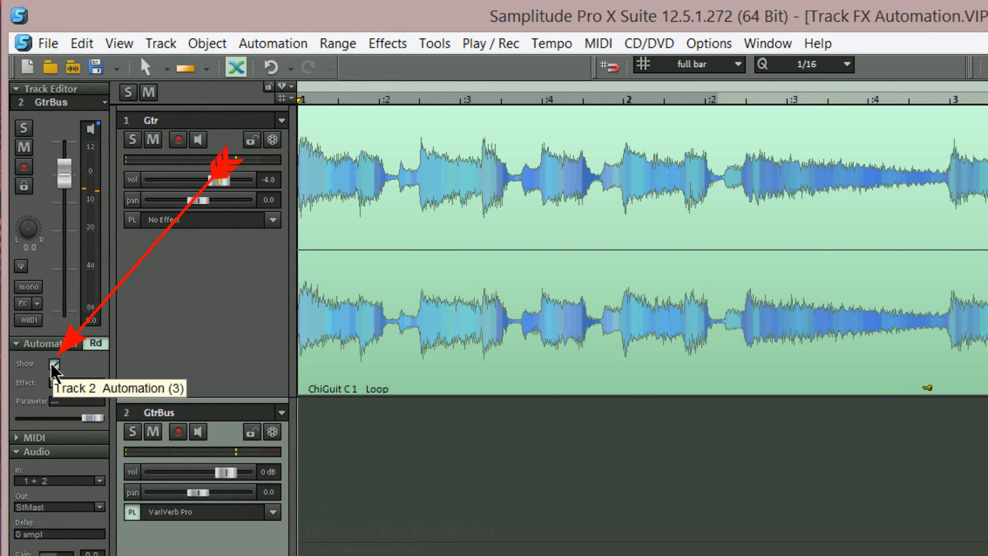
# Step: Select VariVerb Pro's '20: Bypass' parameter as the GtrBus track's automation curve
pyautogui.click(54, 364)
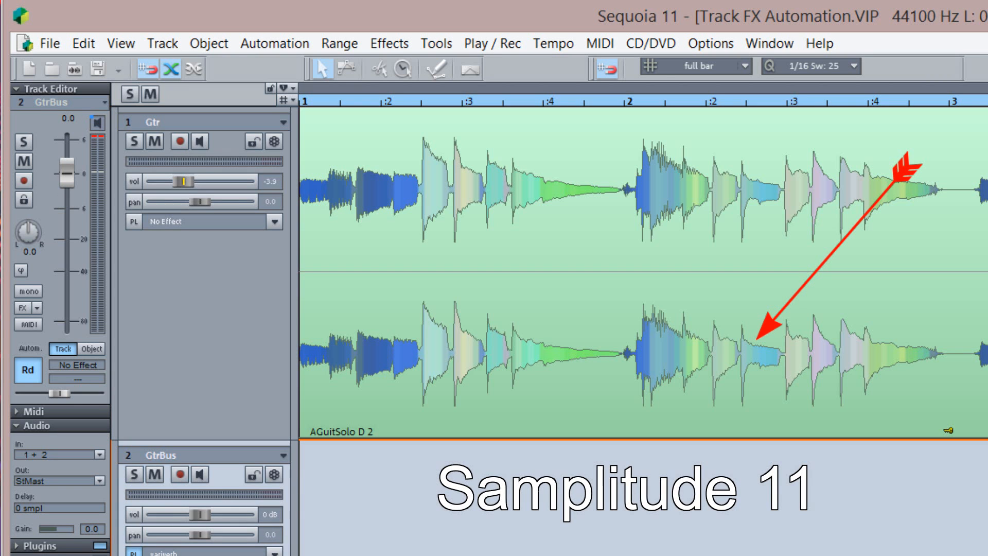
pyautogui.click(91, 349)
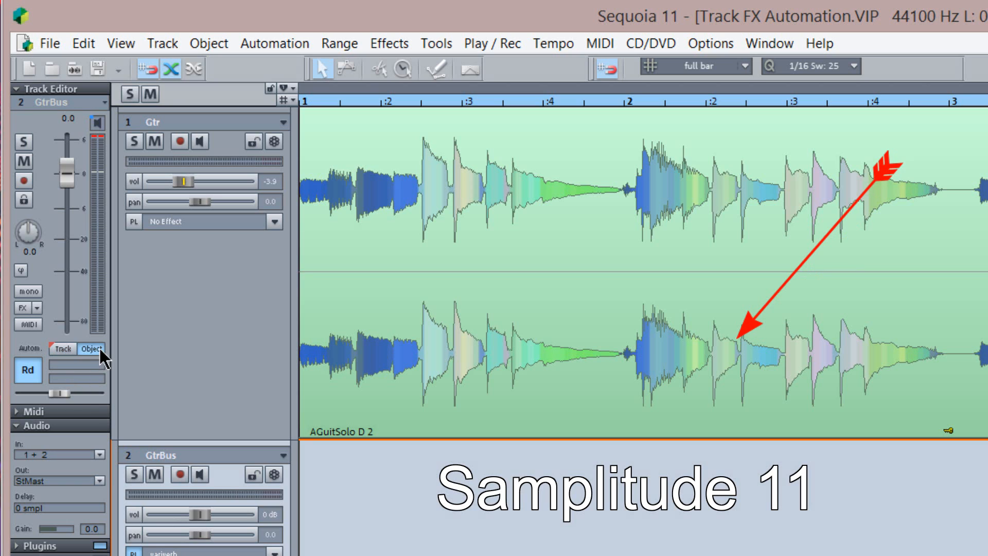
pyautogui.click(61, 349)
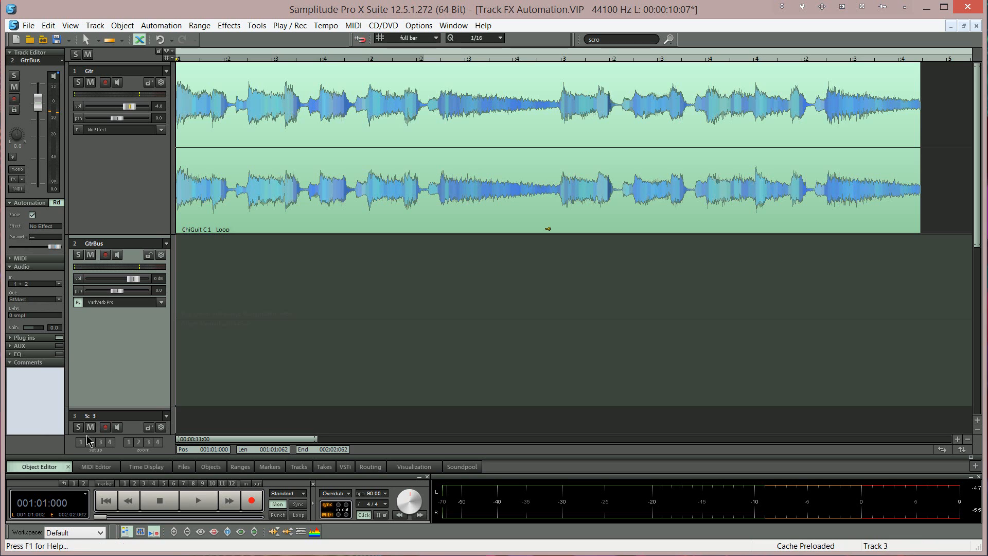
pyautogui.moveTo(168, 329)
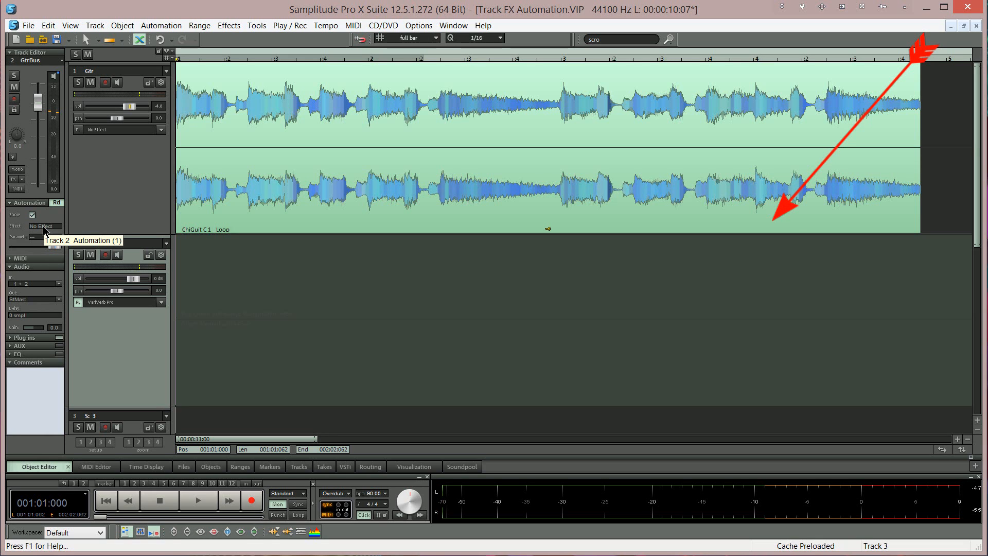
pyautogui.click(46, 226)
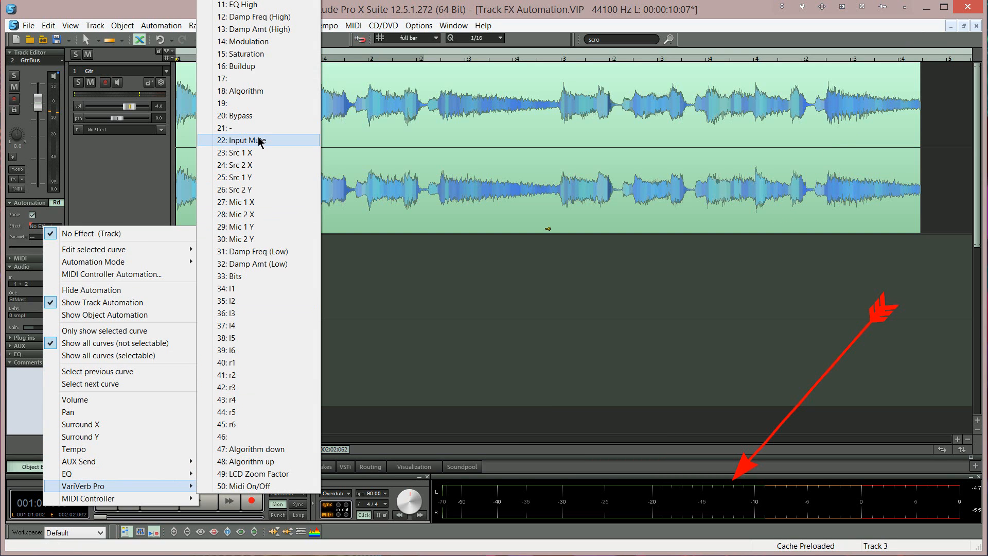
pyautogui.moveTo(255, 121)
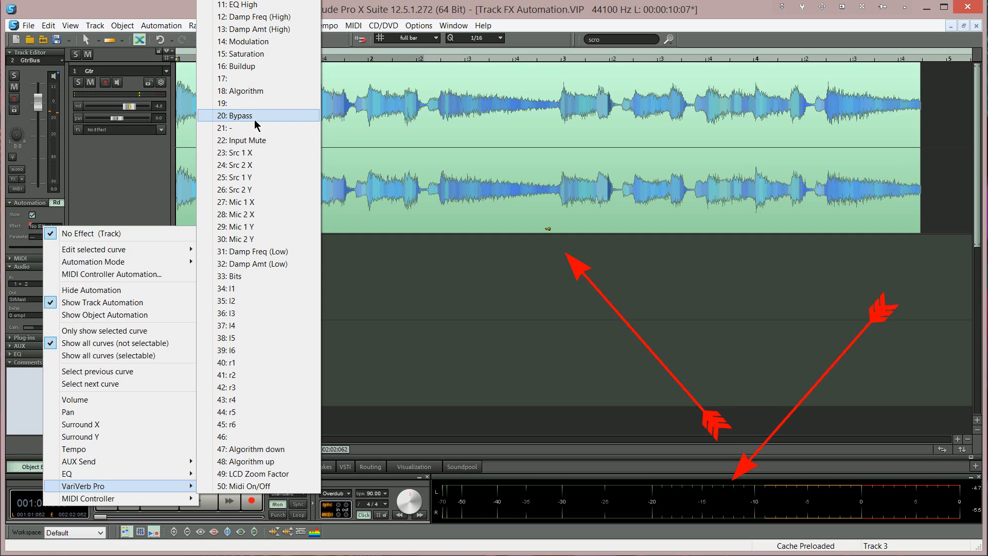
pyautogui.click(237, 115)
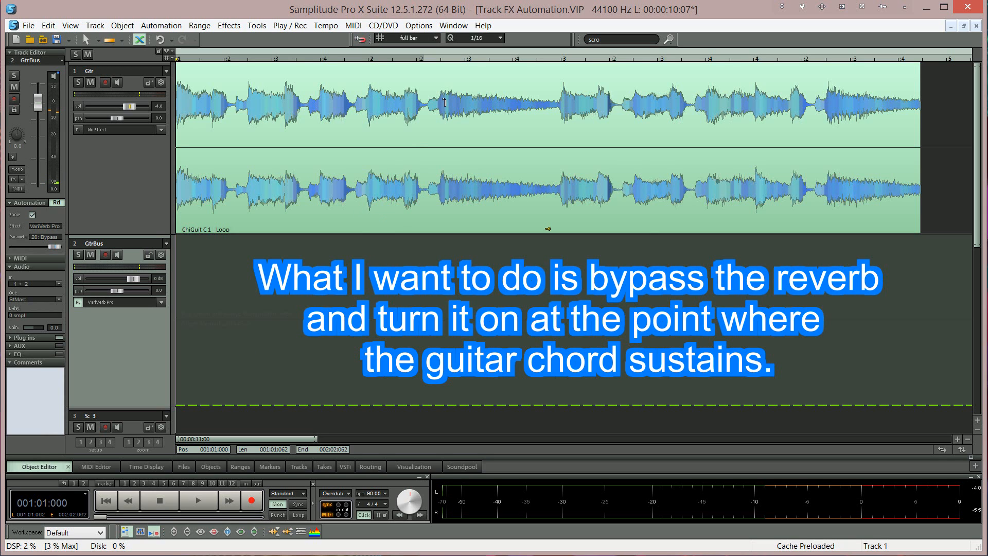
# Step: Add the first bypass step on the GtrBus curve at bar 2
pyautogui.click(198, 500)
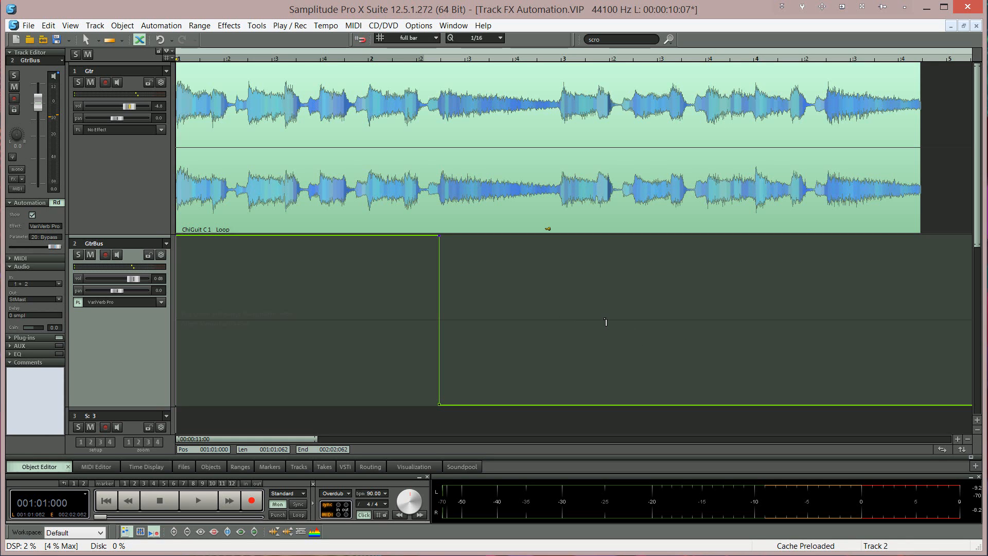
# Step: Add a second switch point so the bypass curve forms an off section between bars 2 and 3
pyautogui.click(197, 500)
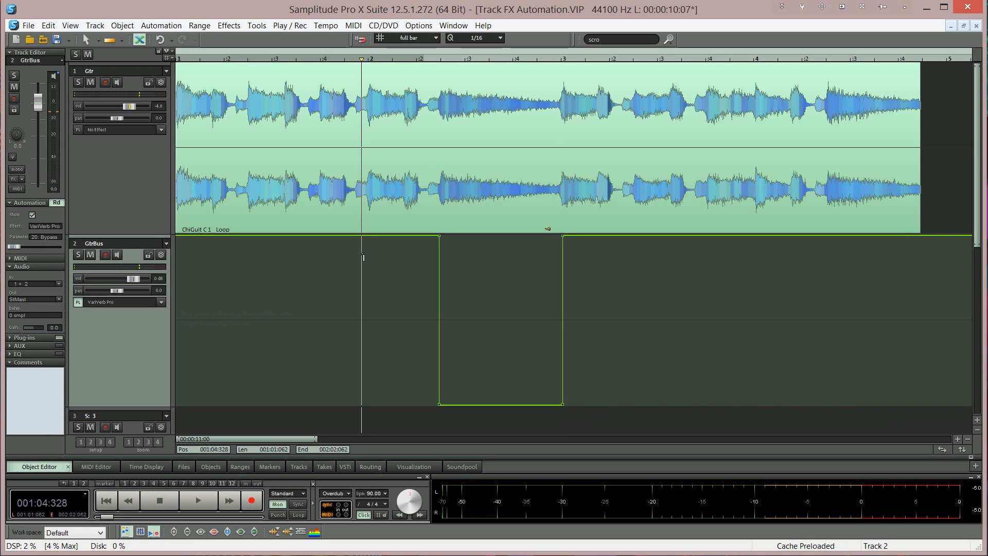
# Step: Add a third bypass step near bar 4 for the final low section of the guitar part
pyautogui.click(198, 501)
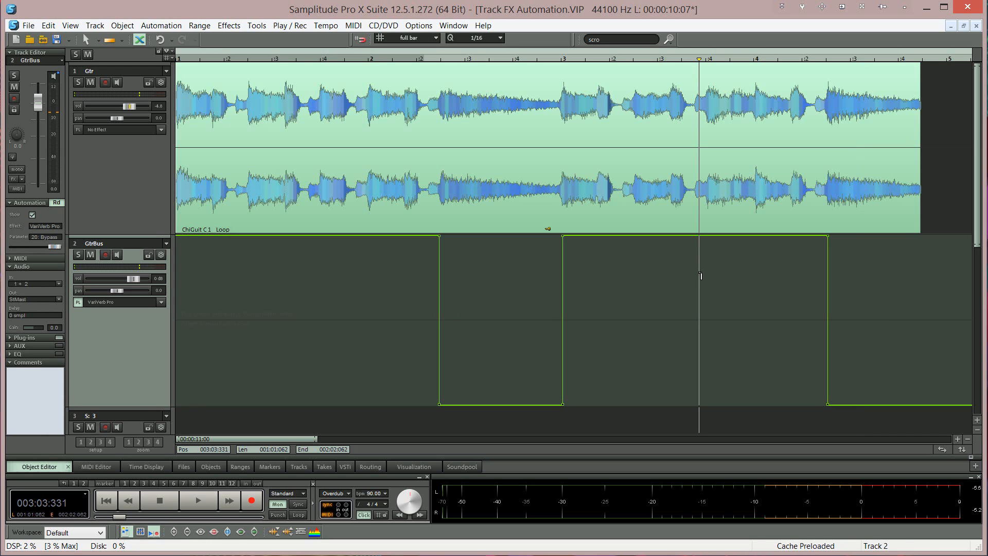
# Step: Play the project from the start to hear the guitar reverb switching on and off
pyautogui.click(198, 500)
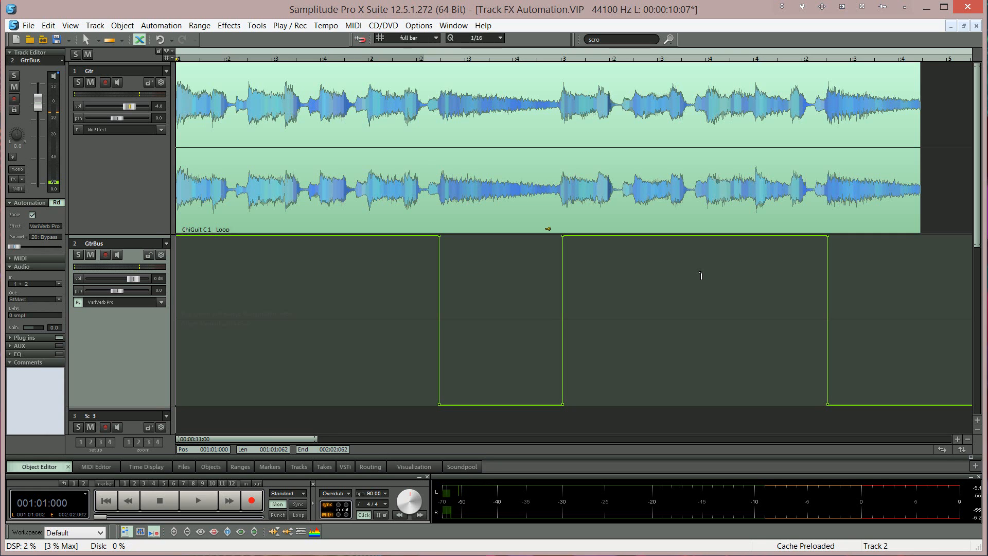
pyautogui.click(198, 500)
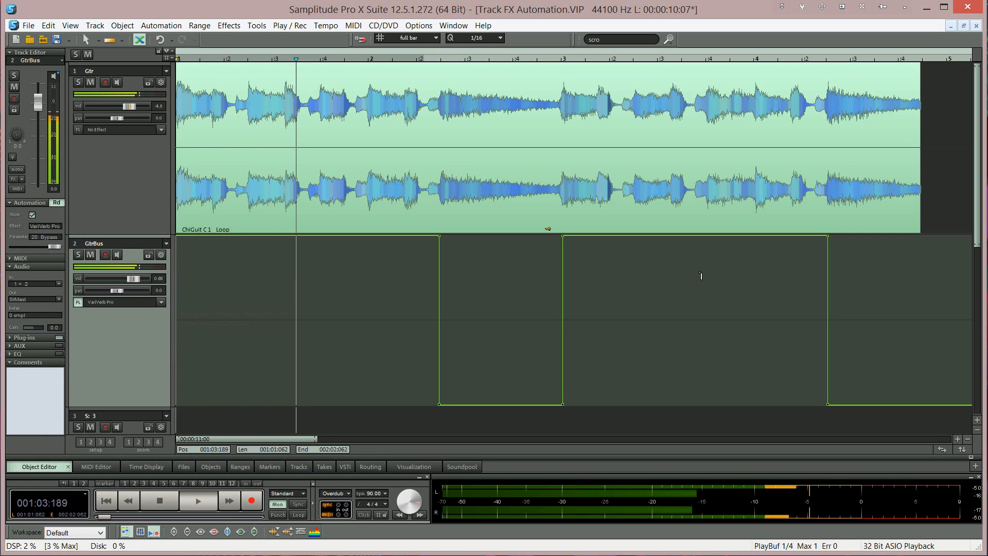